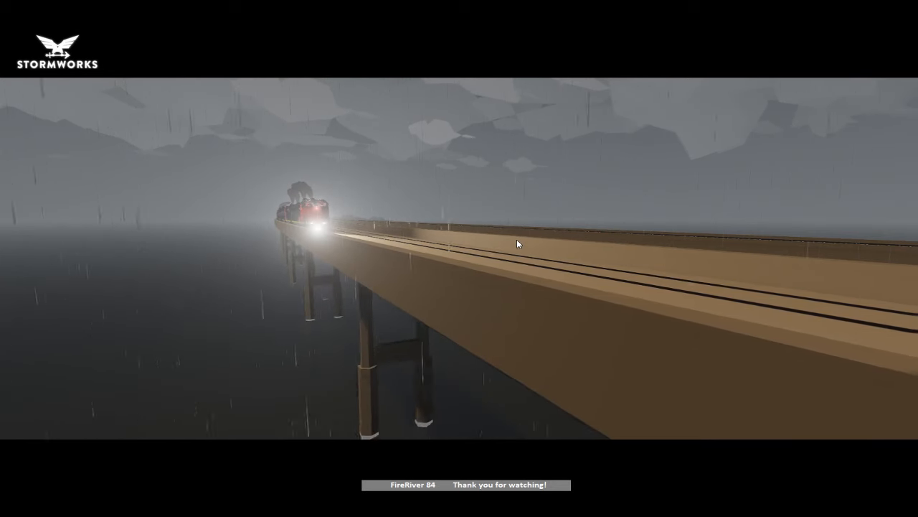
mouse_move(372, 233)
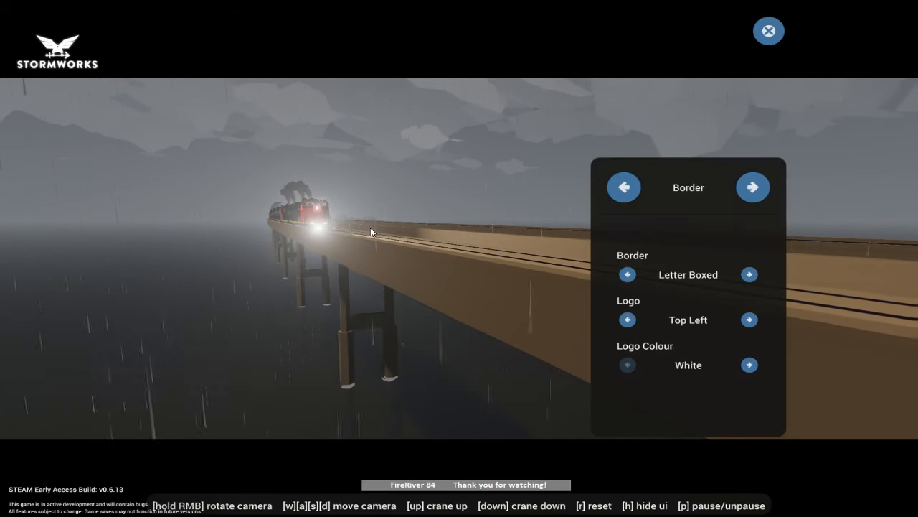
- Sit in the locomotive's engineer seat with the reverser in neutral
click(622, 186)
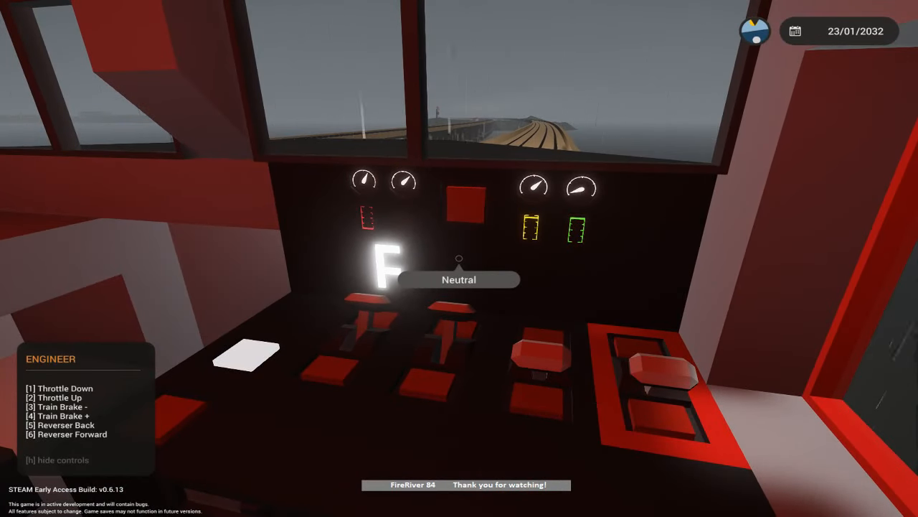
mouse_move(459, 258)
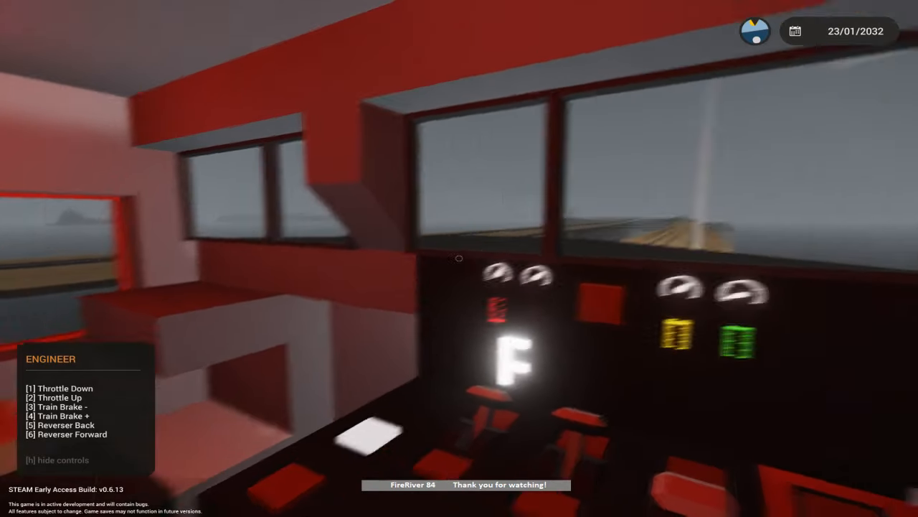
mouse_move(459, 258)
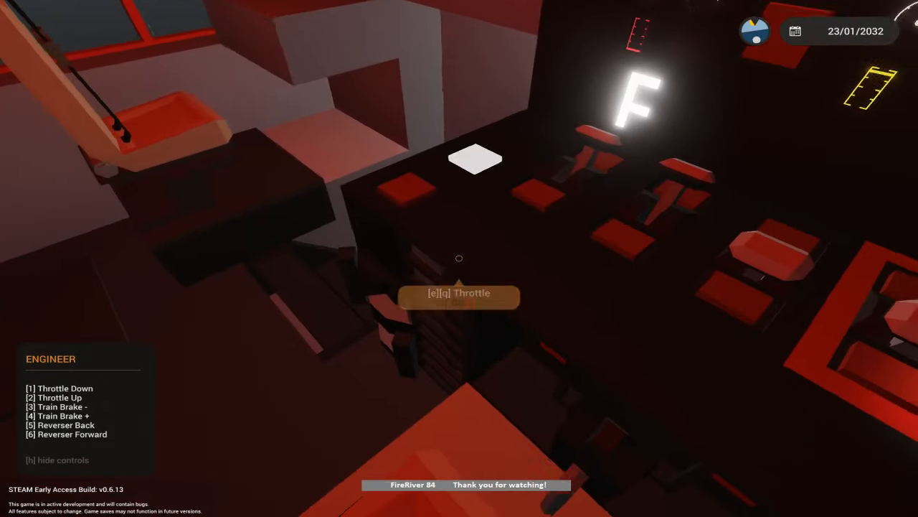
mouse_move(459, 258)
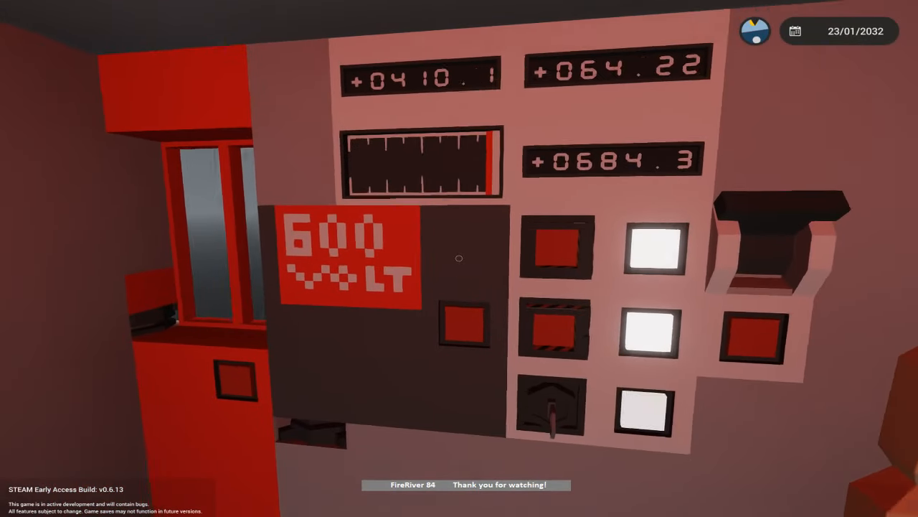
mouse_move(459, 258)
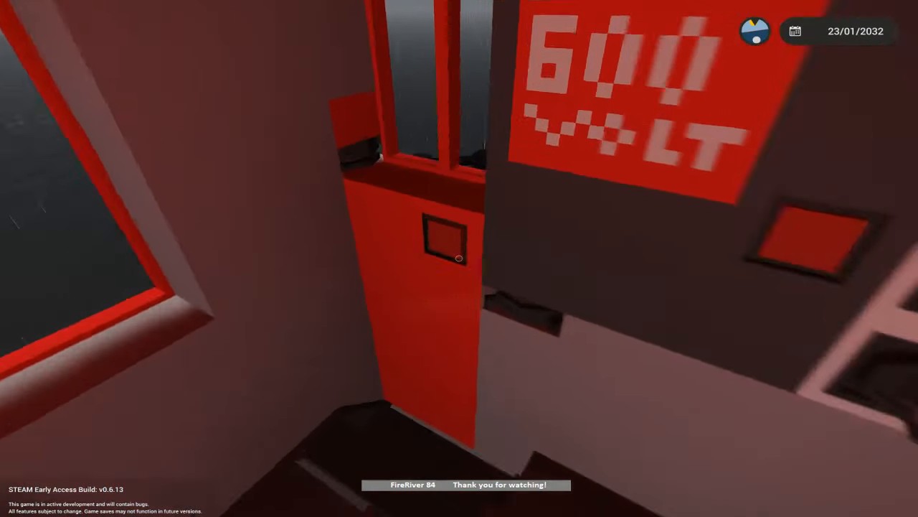
mouse_move(459, 259)
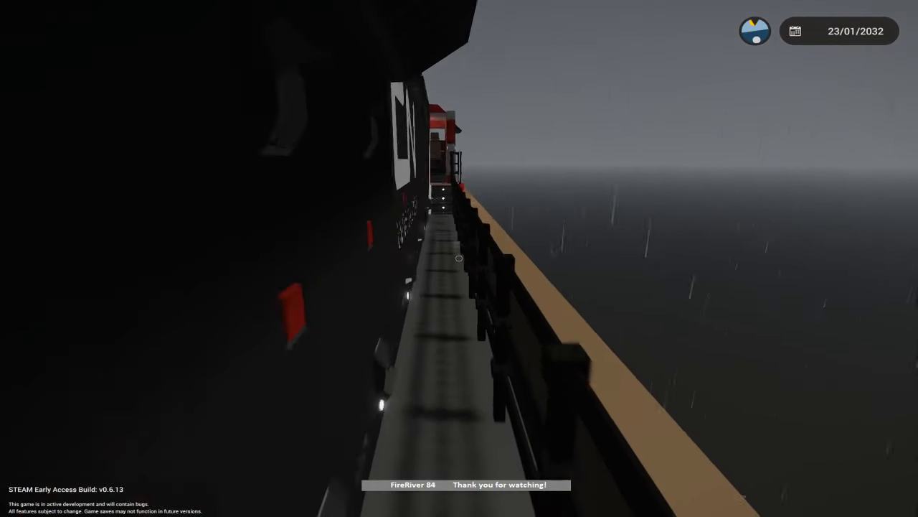
mouse_move(459, 258)
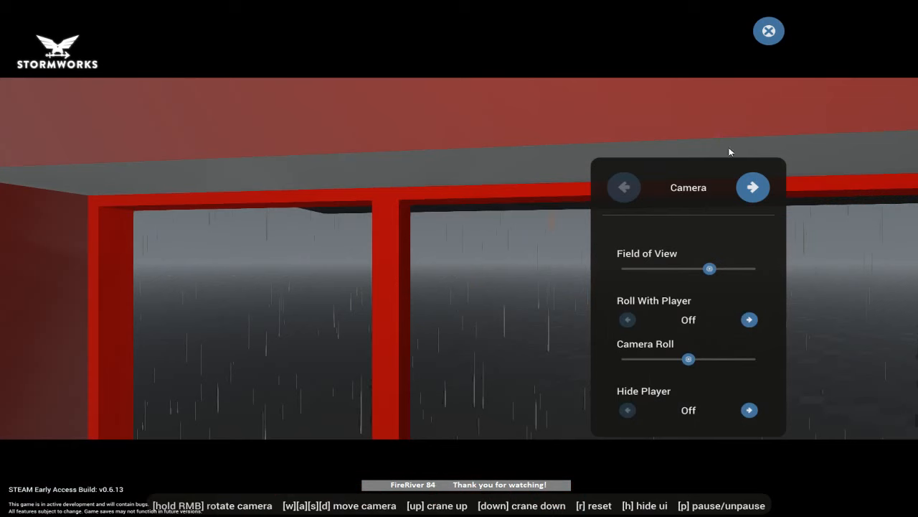
- Leave photo mode and take the engineer seat with the reverser set to forward
click(769, 32)
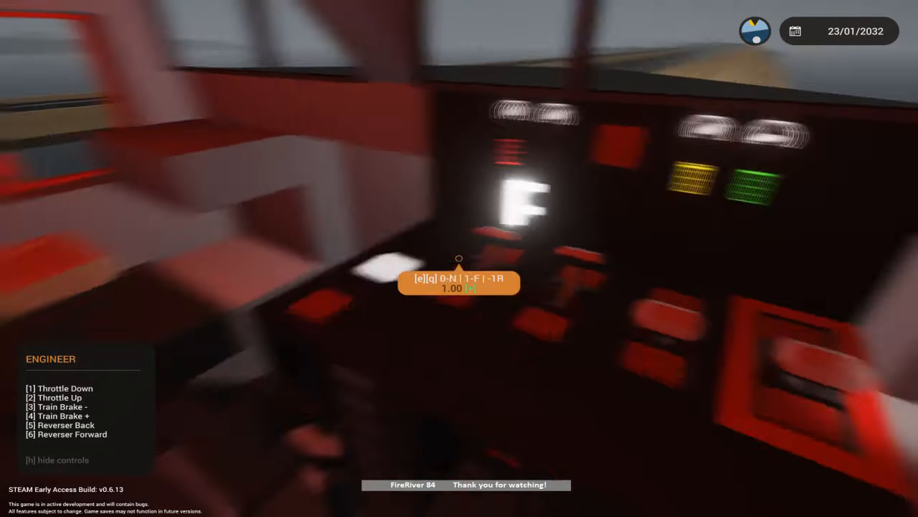
mouse_move(459, 259)
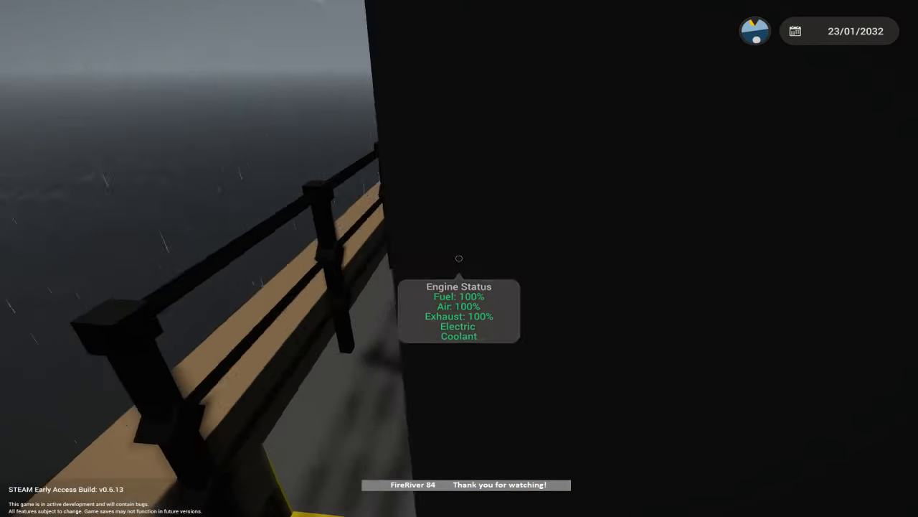
mouse_move(459, 258)
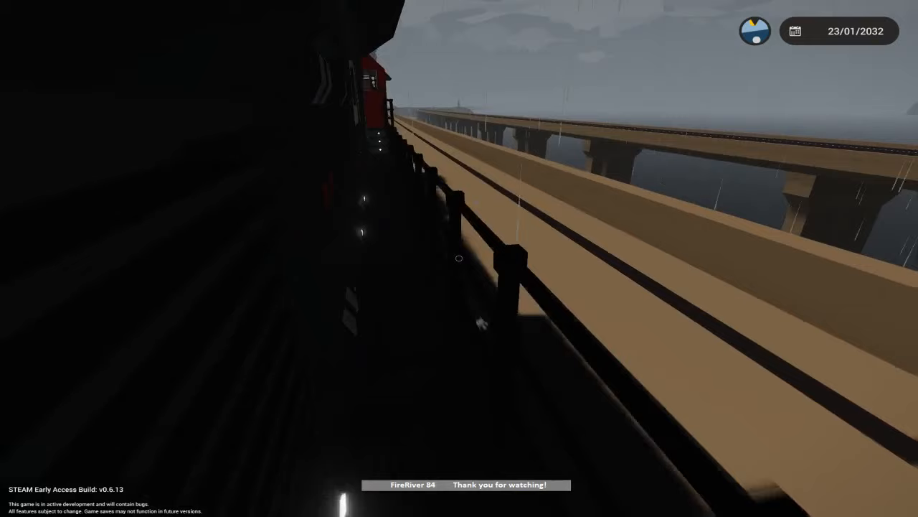
mouse_move(459, 259)
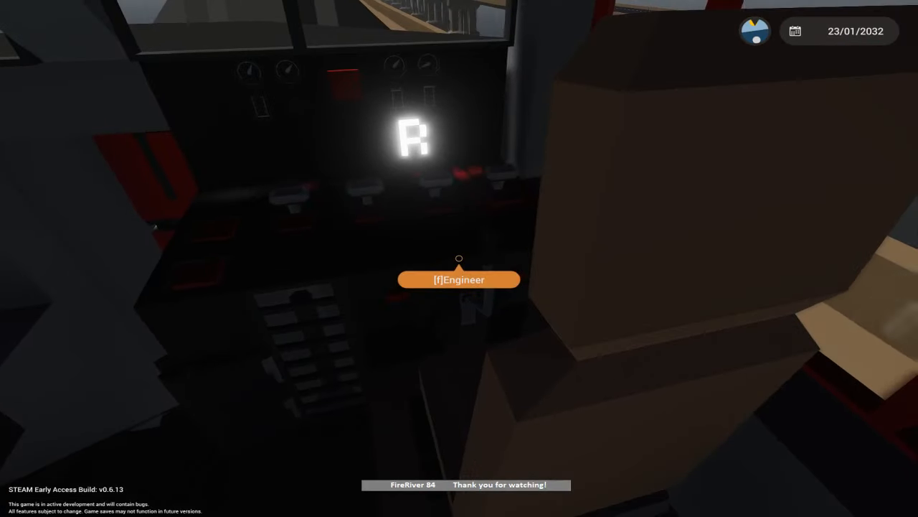
mouse_move(459, 258)
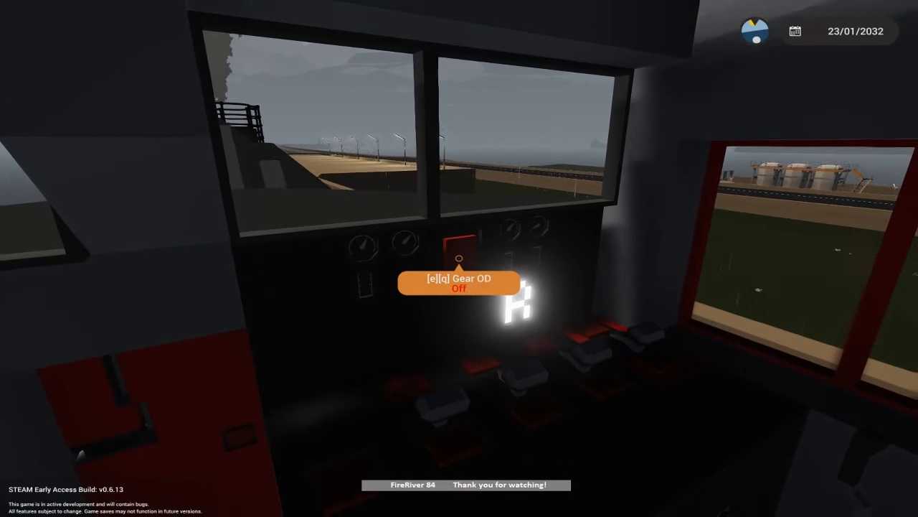
mouse_move(459, 259)
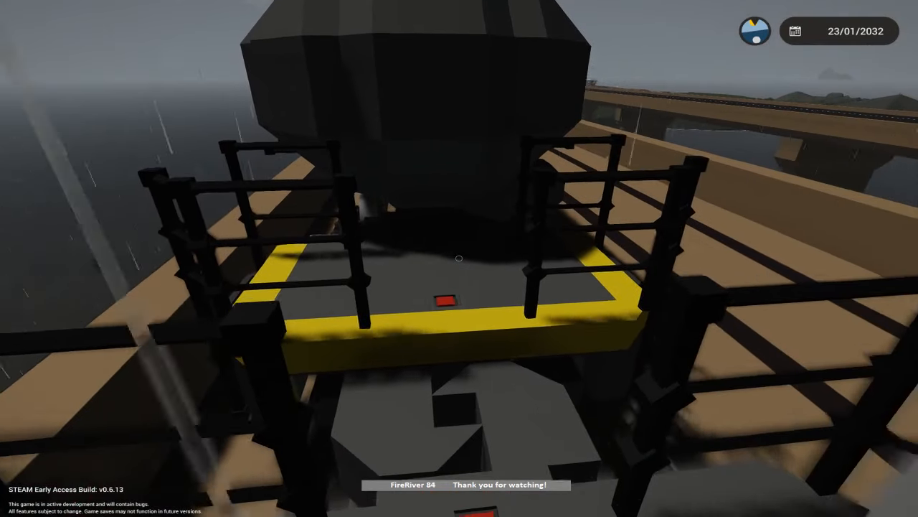
mouse_move(459, 258)
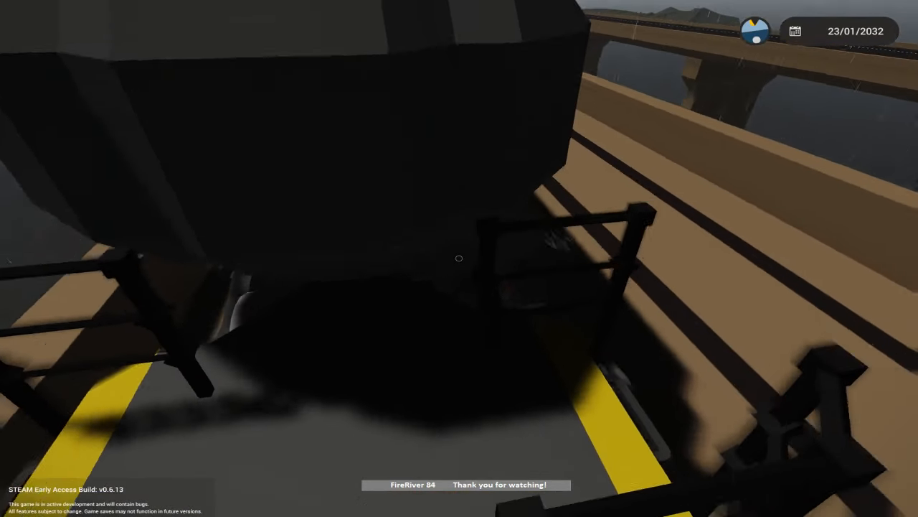
mouse_move(459, 258)
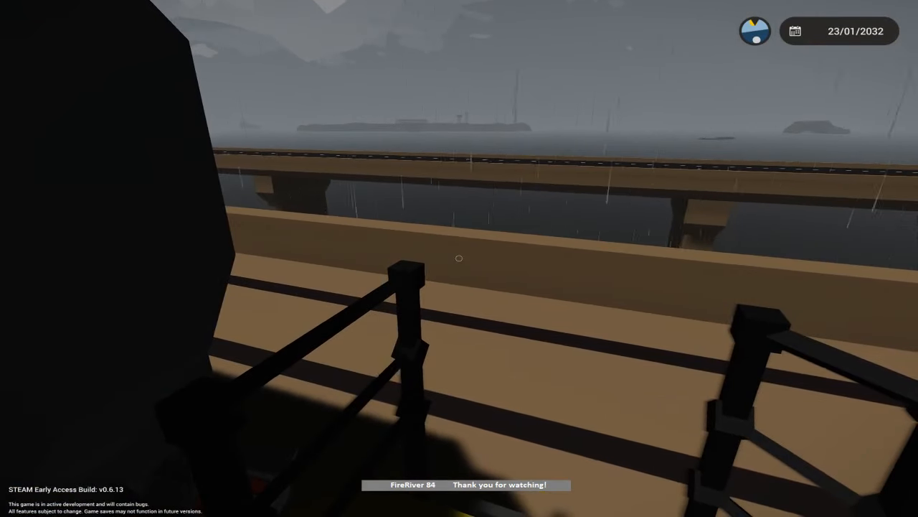
mouse_move(459, 258)
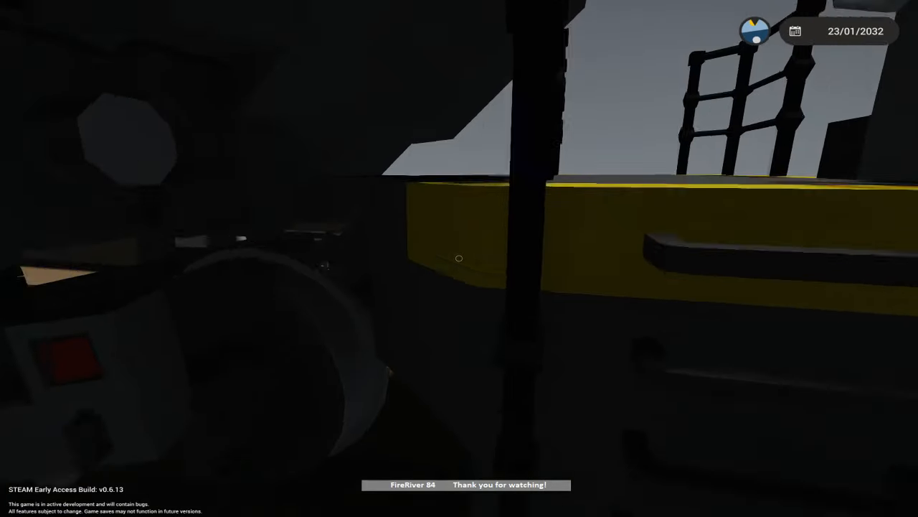
mouse_move(459, 258)
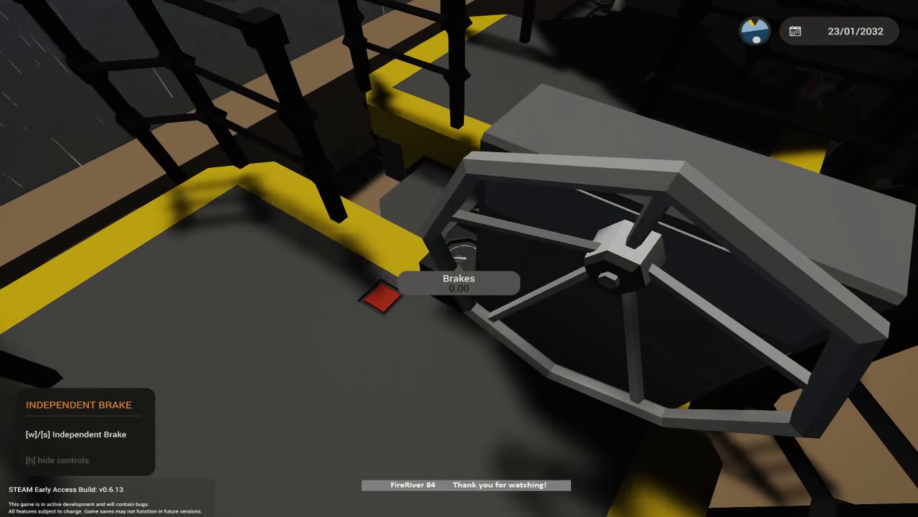
- Adjust the car's independent brake wheel, leaving the brakes at 0.00
key(w)
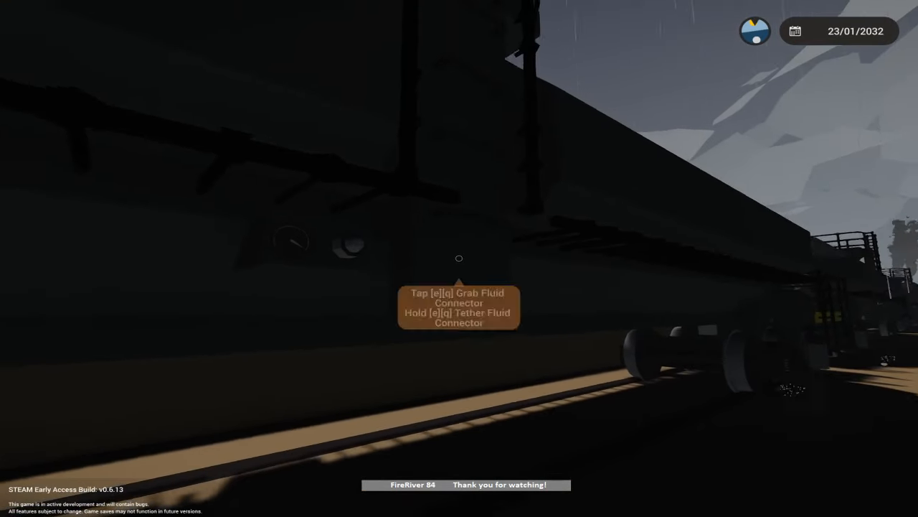
mouse_move(459, 259)
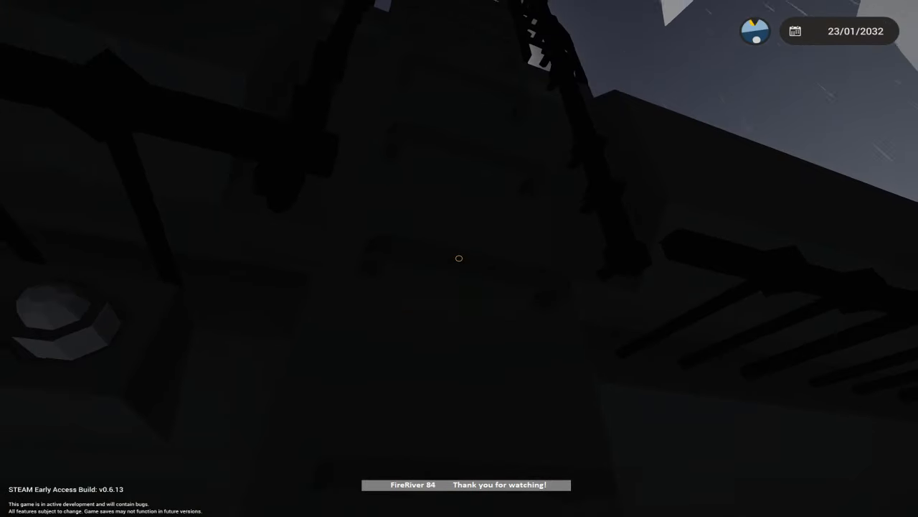
mouse_move(459, 259)
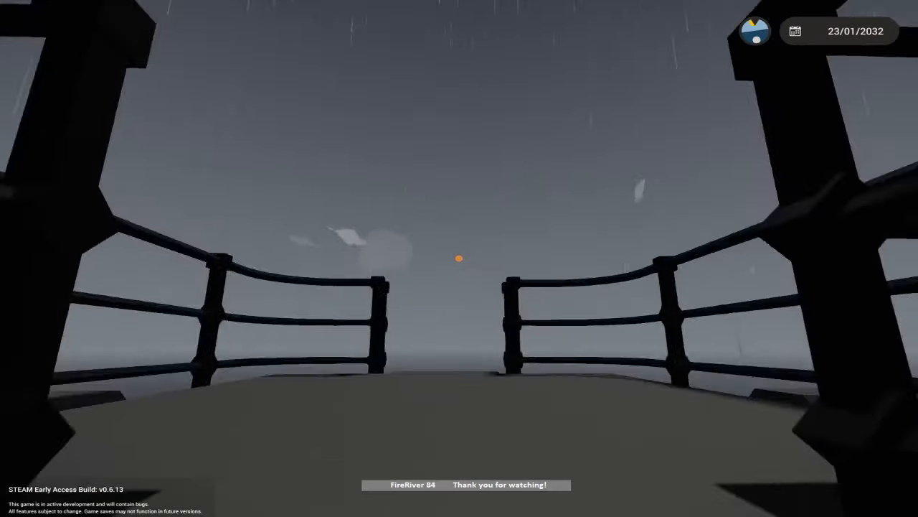
mouse_move(460, 258)
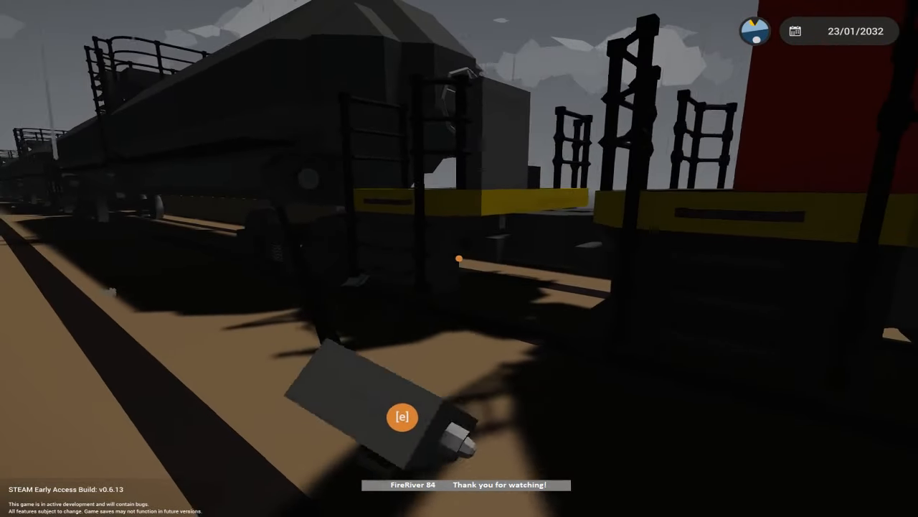
mouse_move(459, 258)
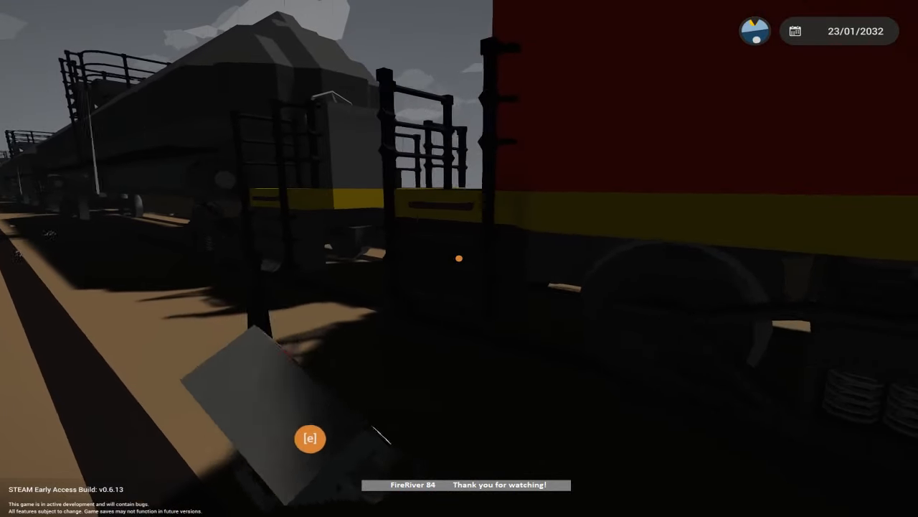
mouse_move(460, 258)
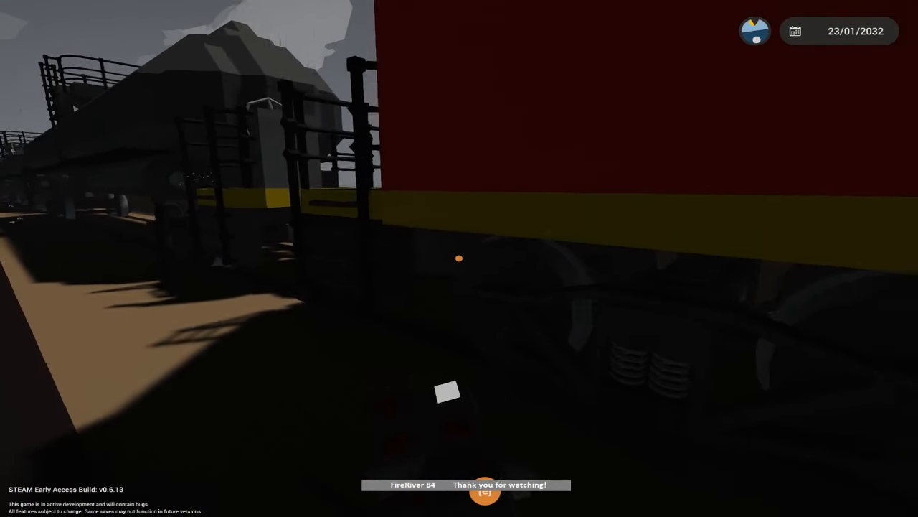
mouse_move(459, 258)
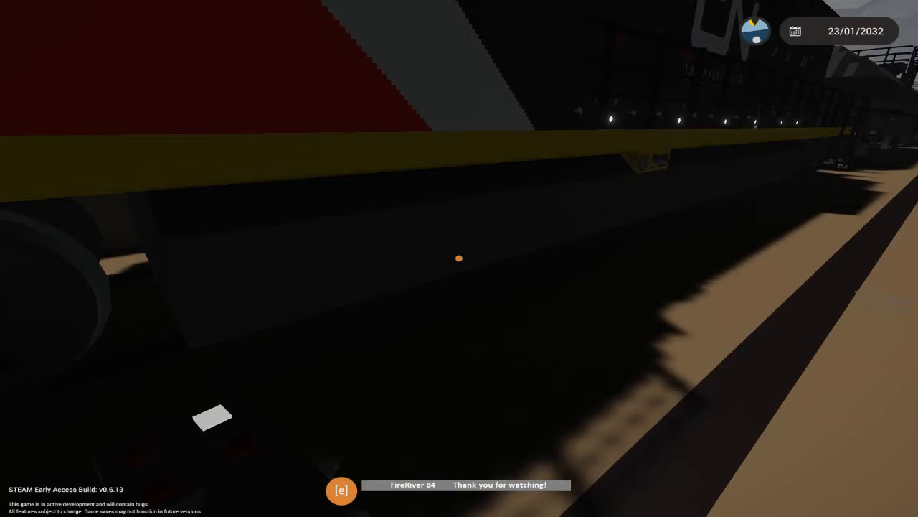
mouse_move(459, 258)
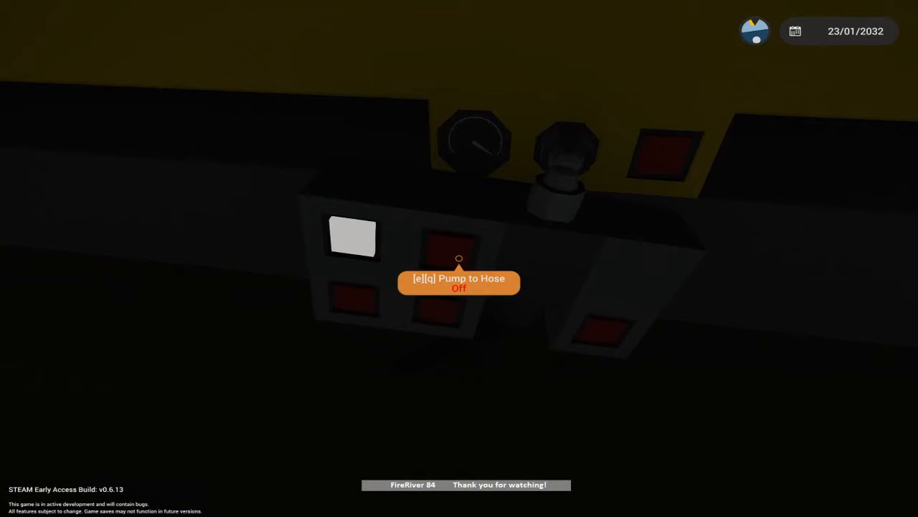
mouse_move(459, 258)
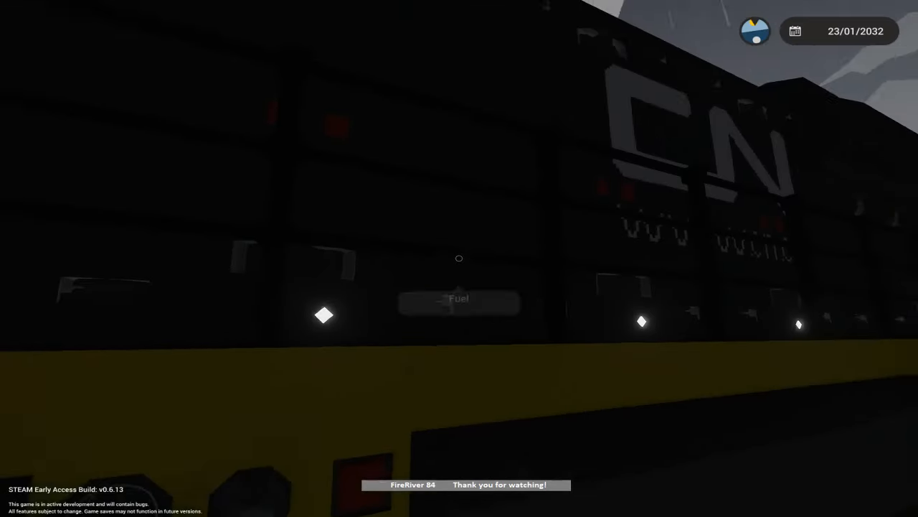
mouse_move(459, 258)
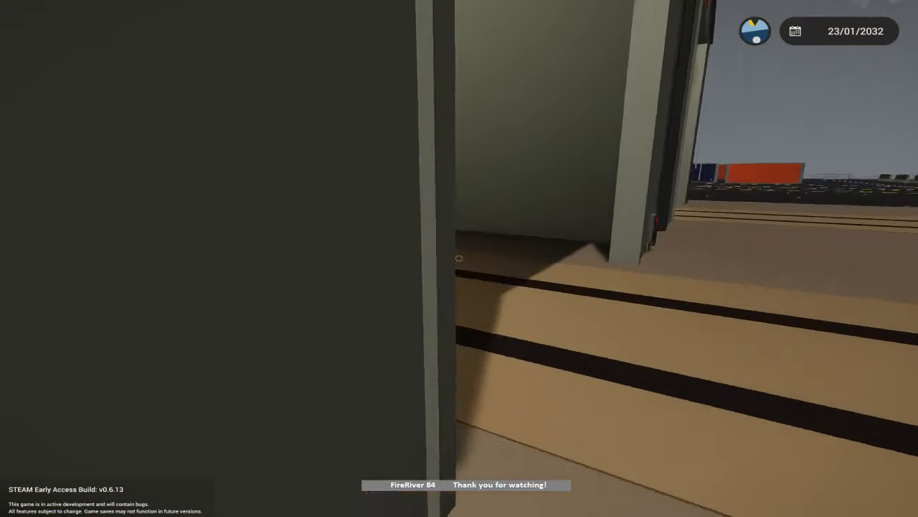
mouse_move(459, 258)
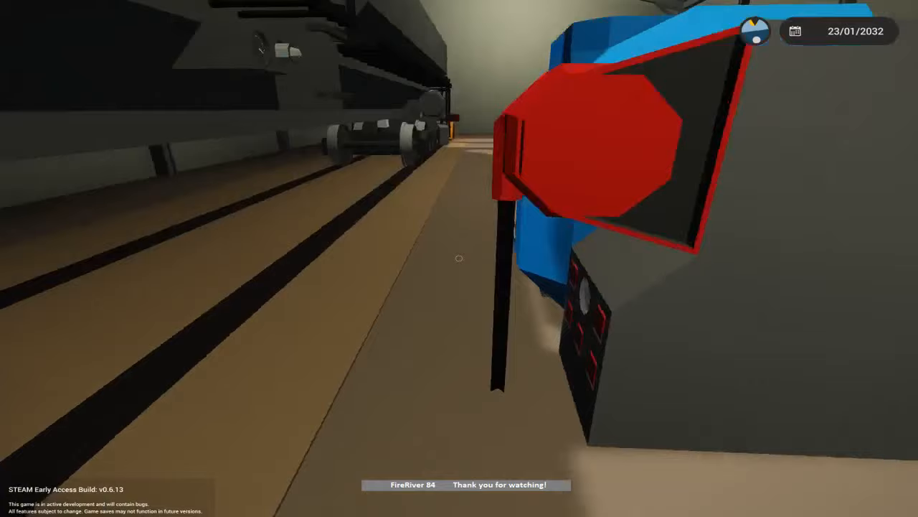
mouse_move(459, 259)
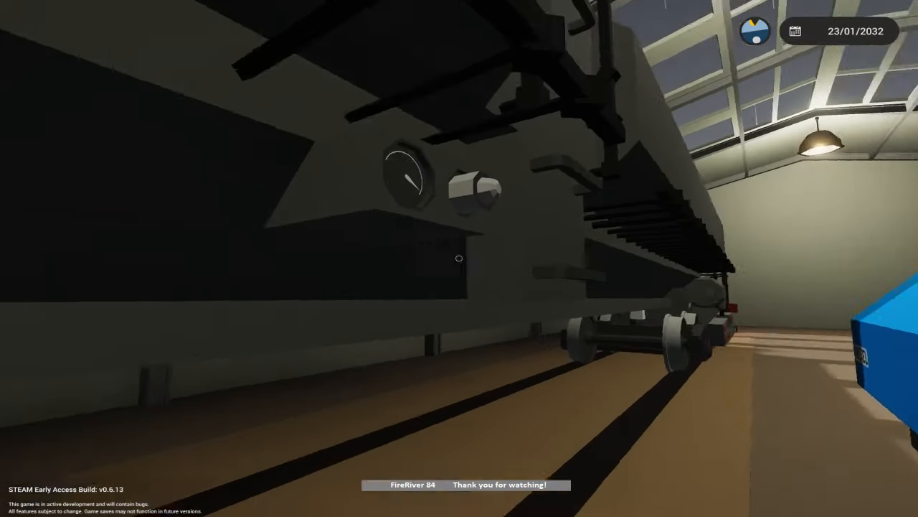
mouse_move(460, 258)
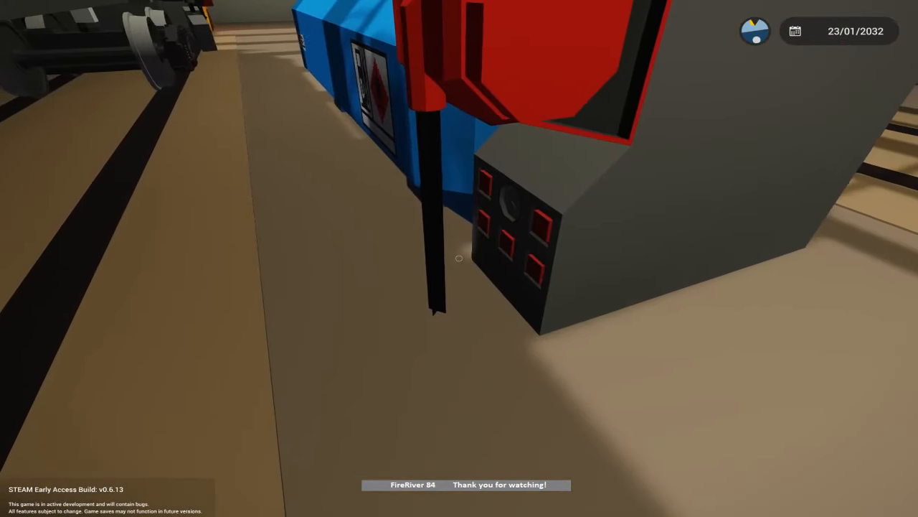
mouse_move(459, 258)
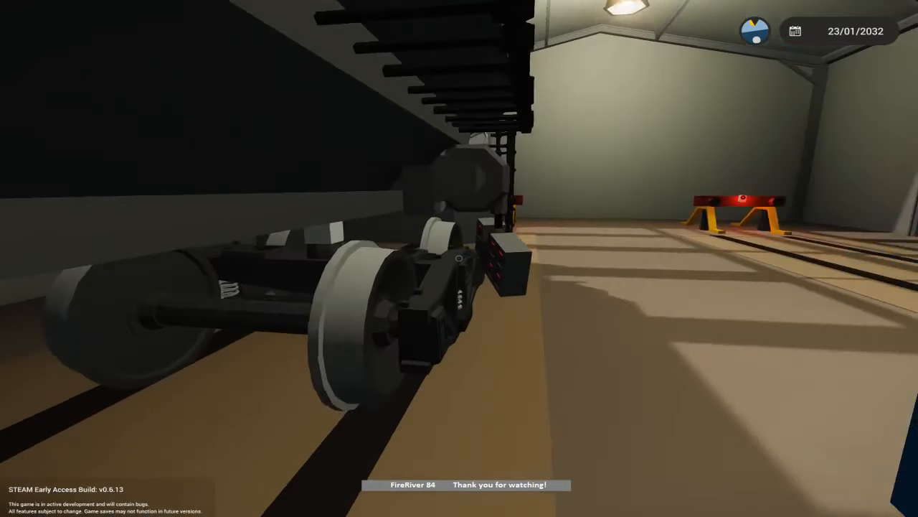
mouse_move(459, 258)
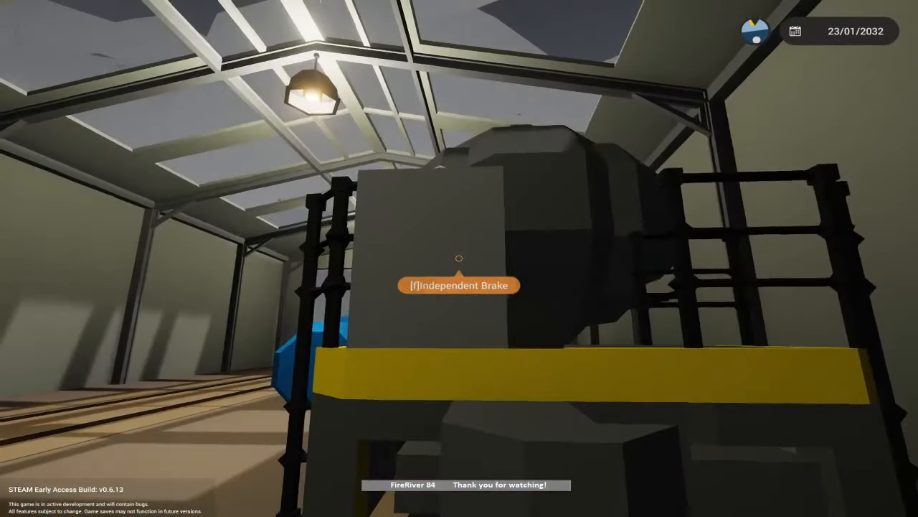
mouse_move(459, 259)
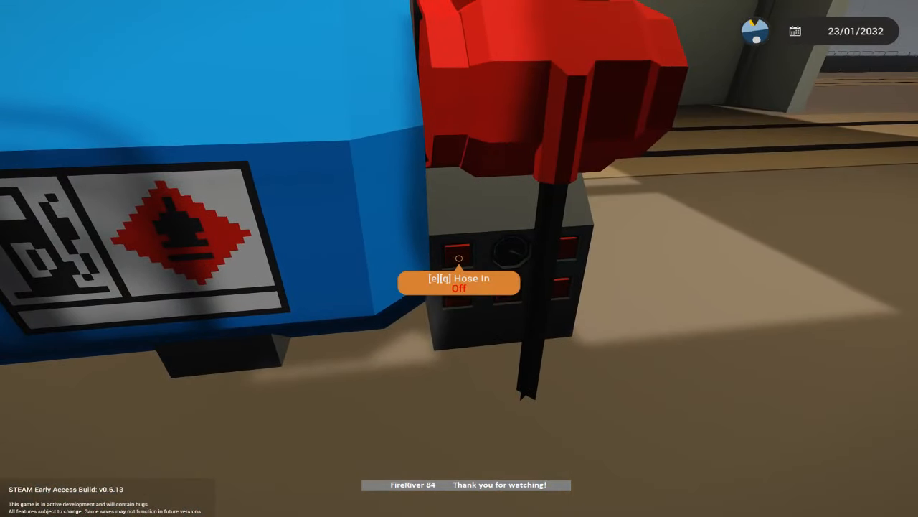
- Start pumping fuel from the workshop station into the hose for the tanker car
key(q)
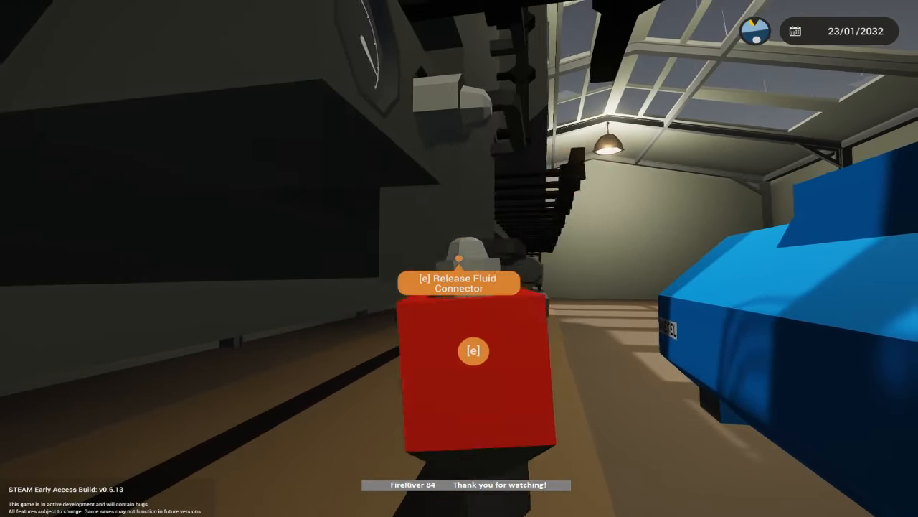
mouse_move(459, 258)
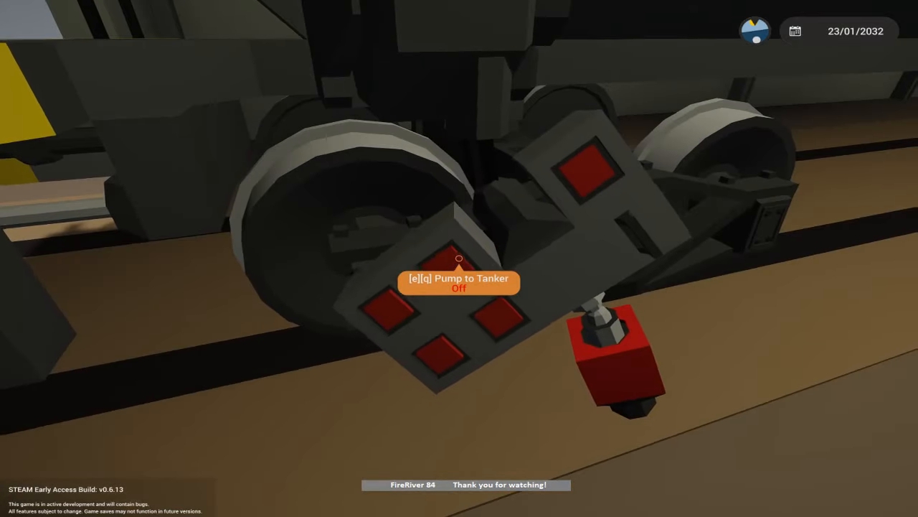
mouse_move(459, 258)
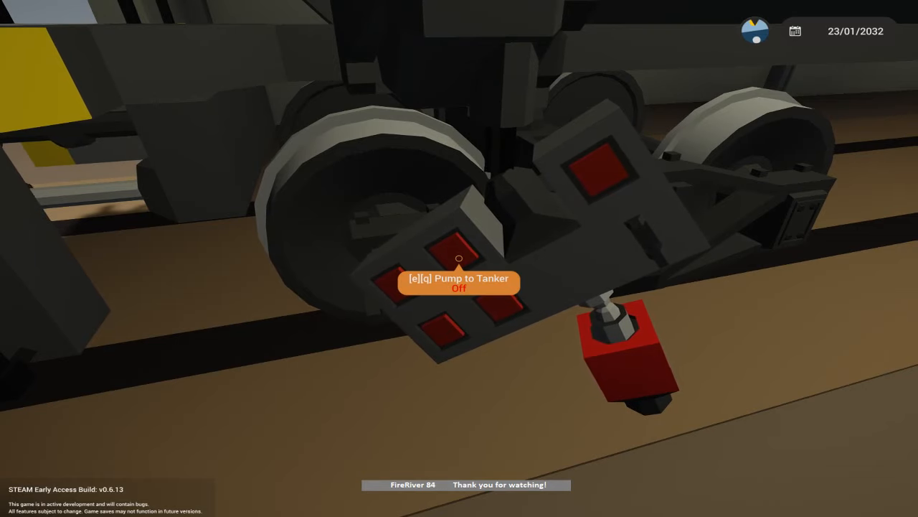
mouse_move(459, 258)
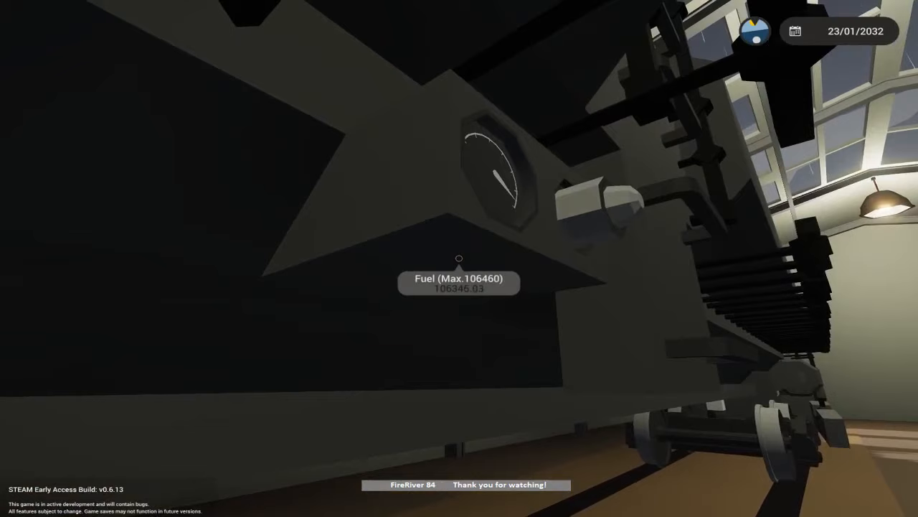
mouse_move(460, 258)
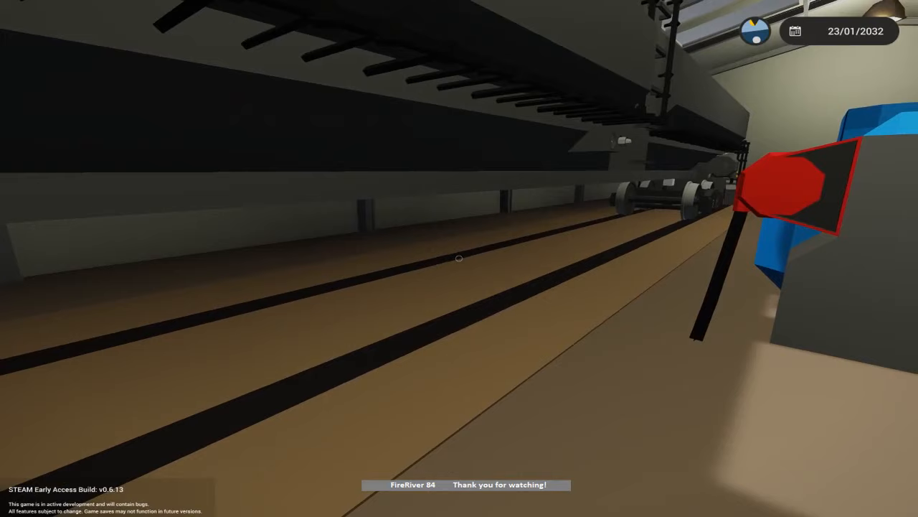
mouse_move(460, 258)
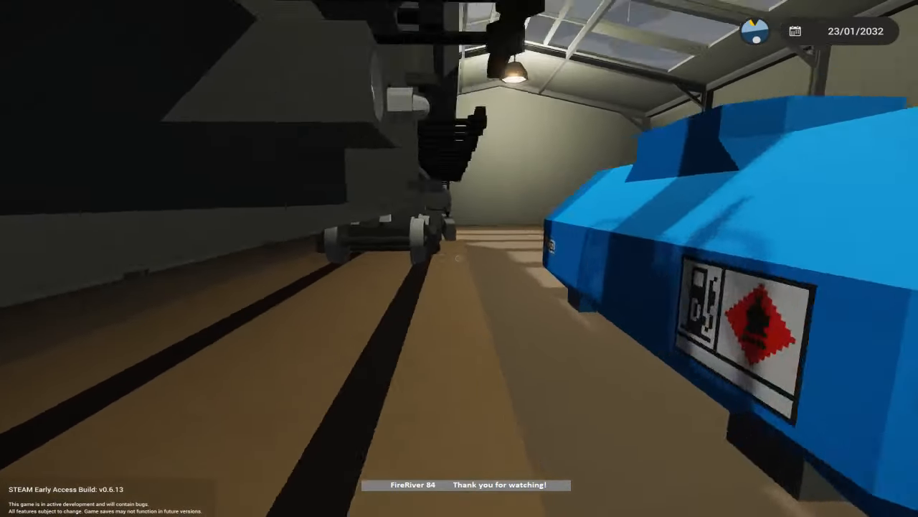
mouse_move(459, 258)
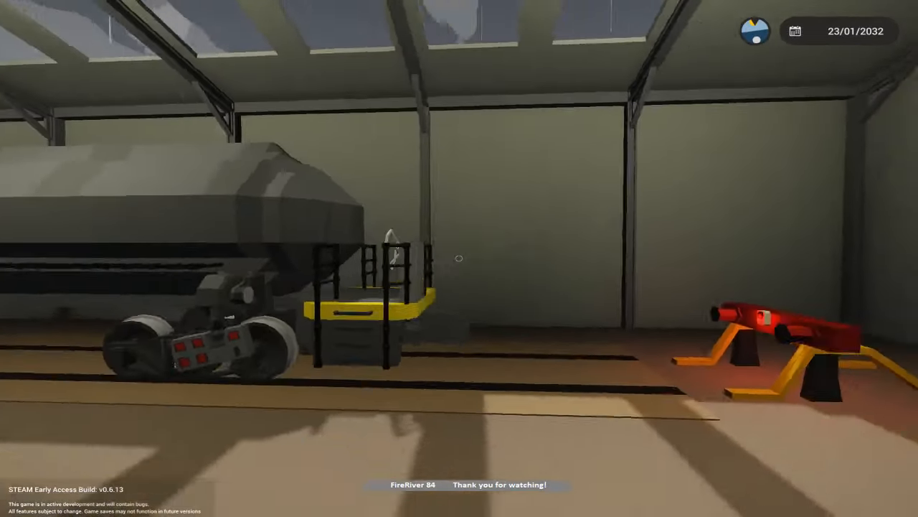
mouse_move(459, 258)
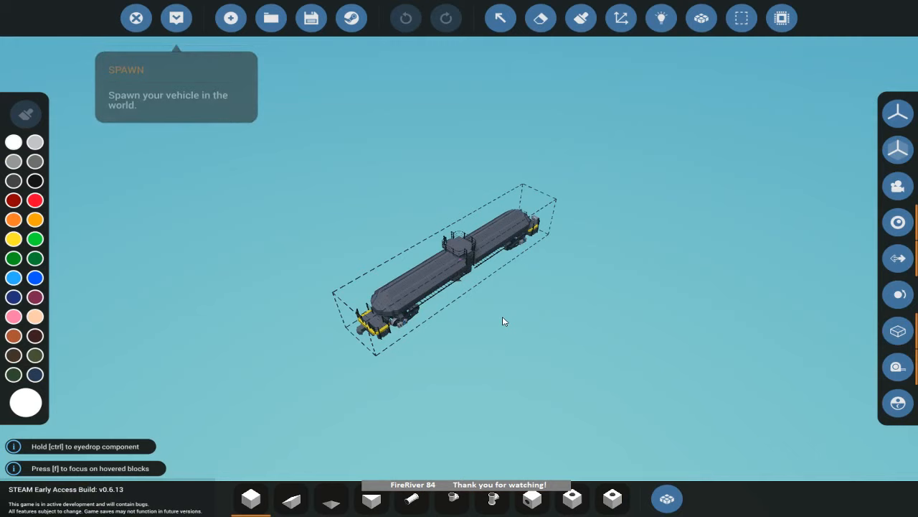
- Load the saved ChooChooBackwards locomotive design and spawn it at the track
click(269, 17)
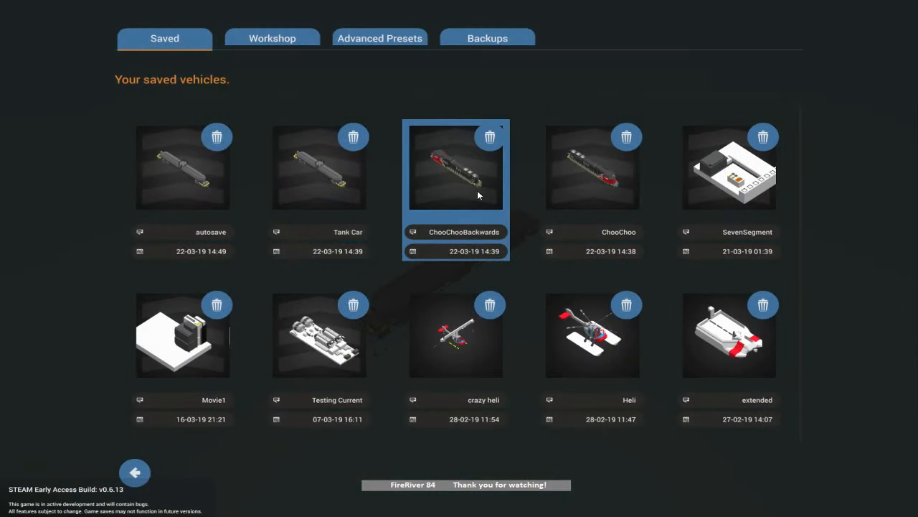
double_click(456, 165)
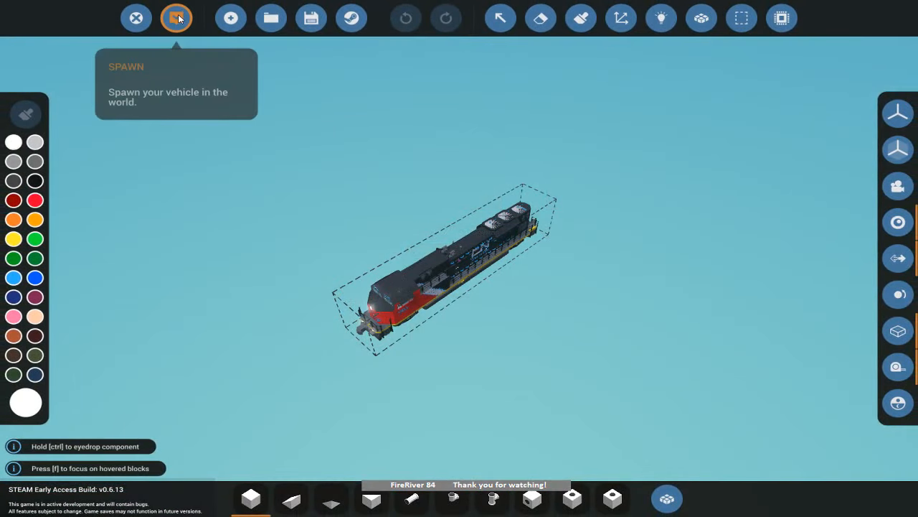
click(176, 17)
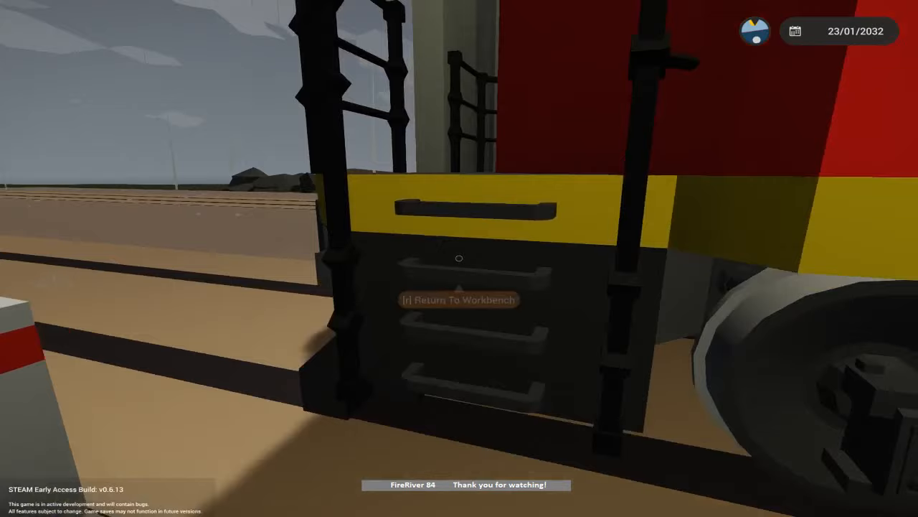
mouse_move(459, 258)
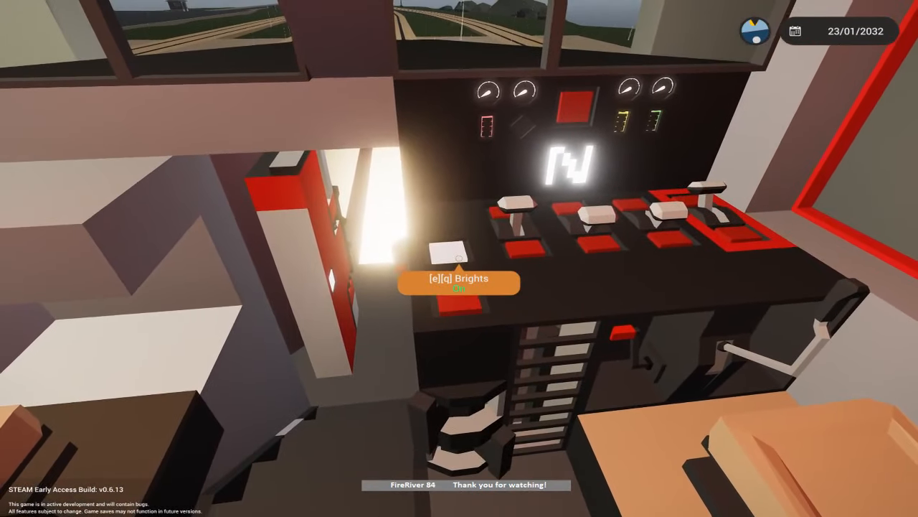
mouse_move(459, 259)
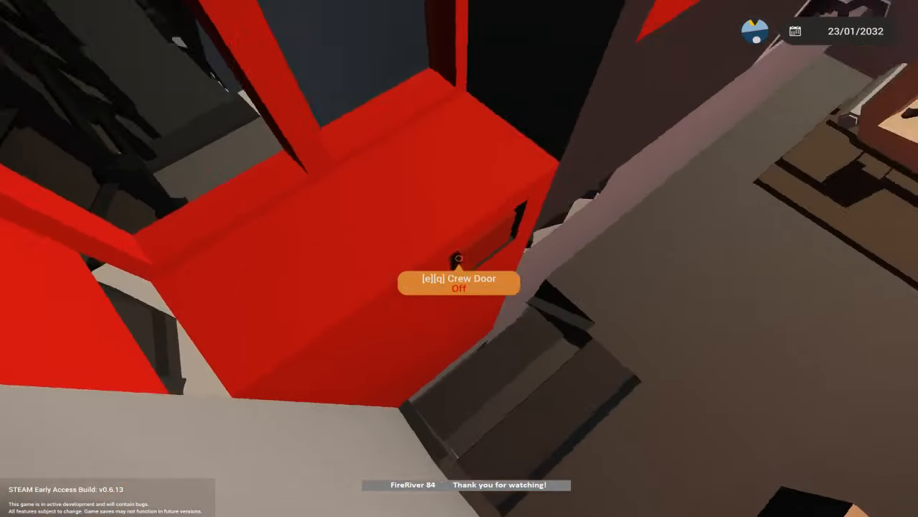
mouse_move(459, 259)
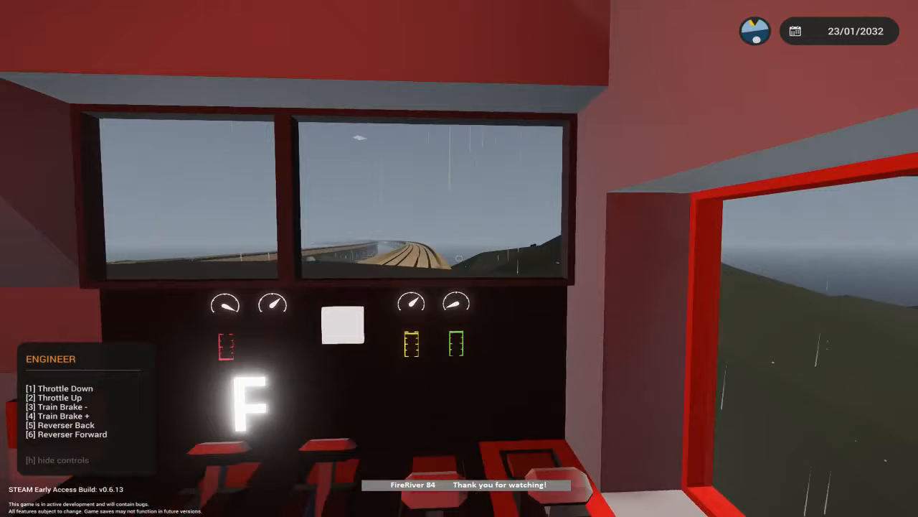
mouse_move(459, 258)
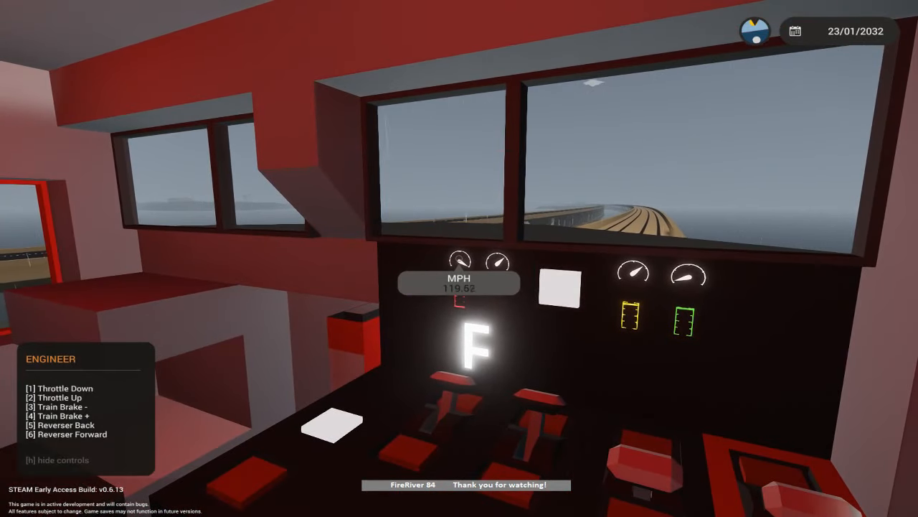